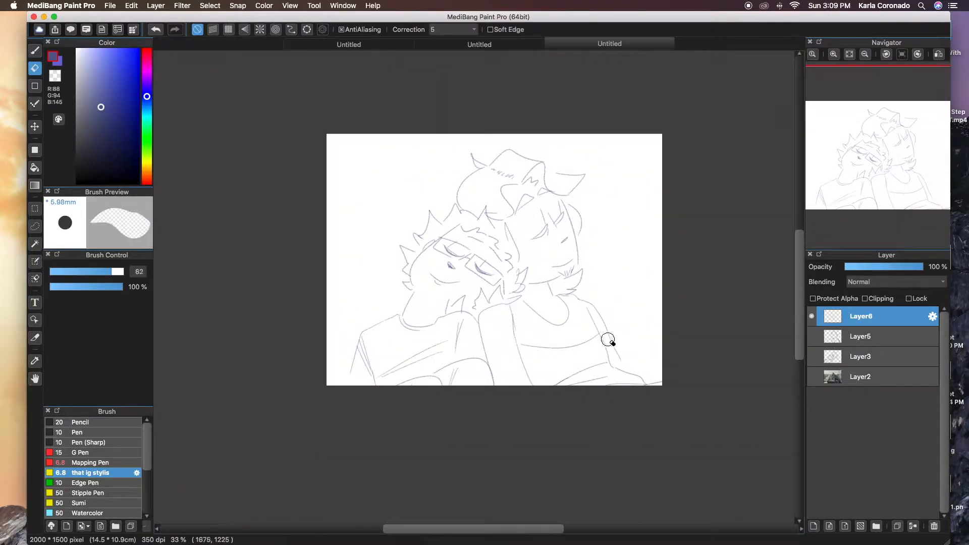
- Add a new layer beneath the sketch for the muted purple background fill
click(34, 50)
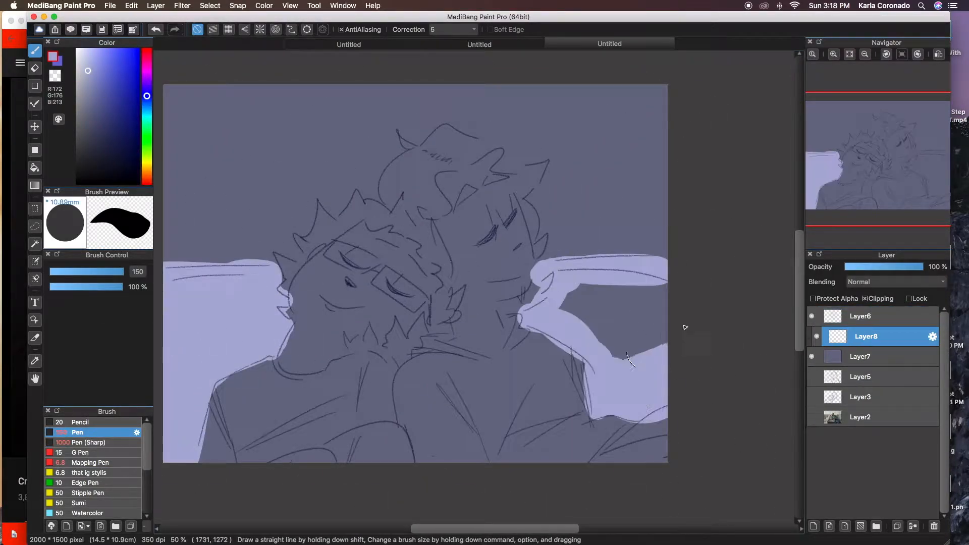
- Block in salmon skin and pink hair along the left character's head
drag(297, 309, 426, 247)
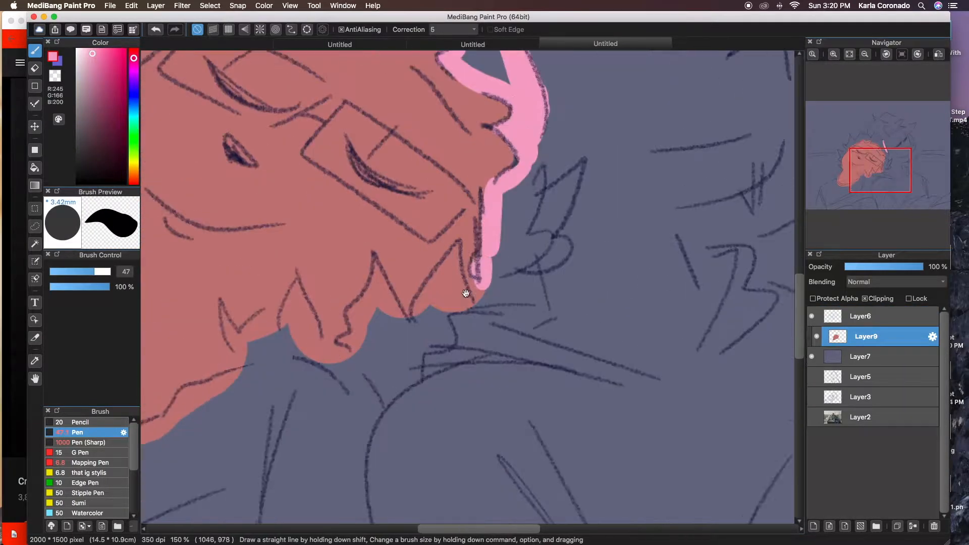
drag(467, 293, 593, 290)
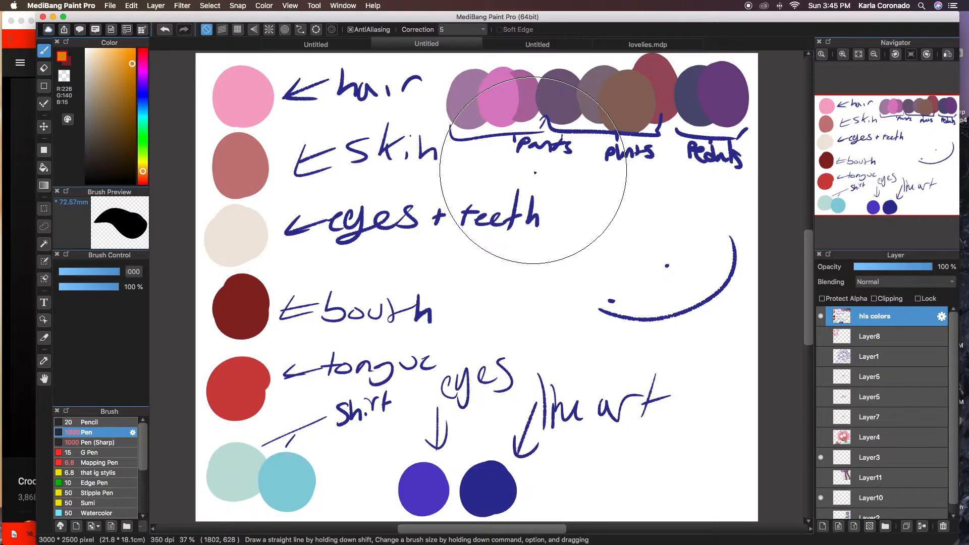
- Switch to the illustration tab to continue filling flat colours from the palette
click(536, 43)
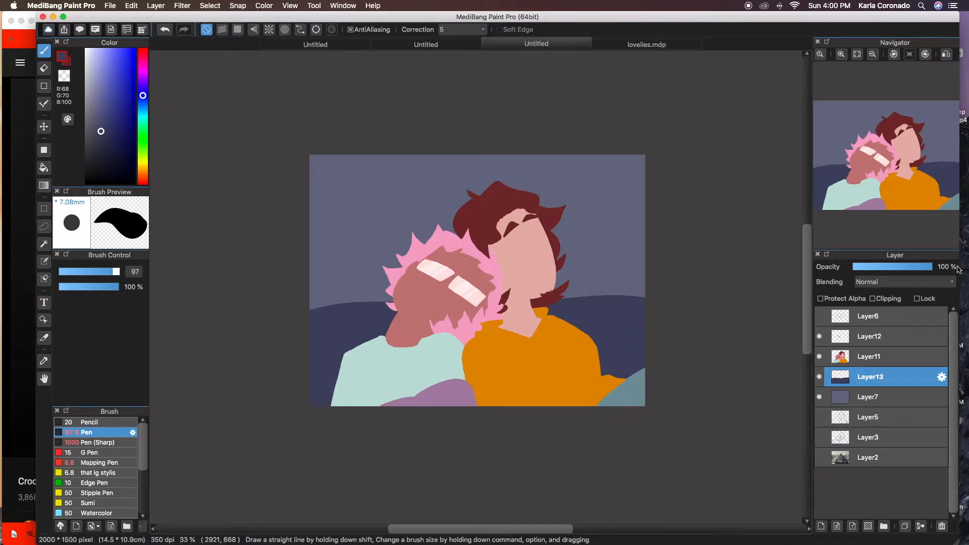
- Pick a muted pink-purple shade for the watercolour shadow layer
click(103, 81)
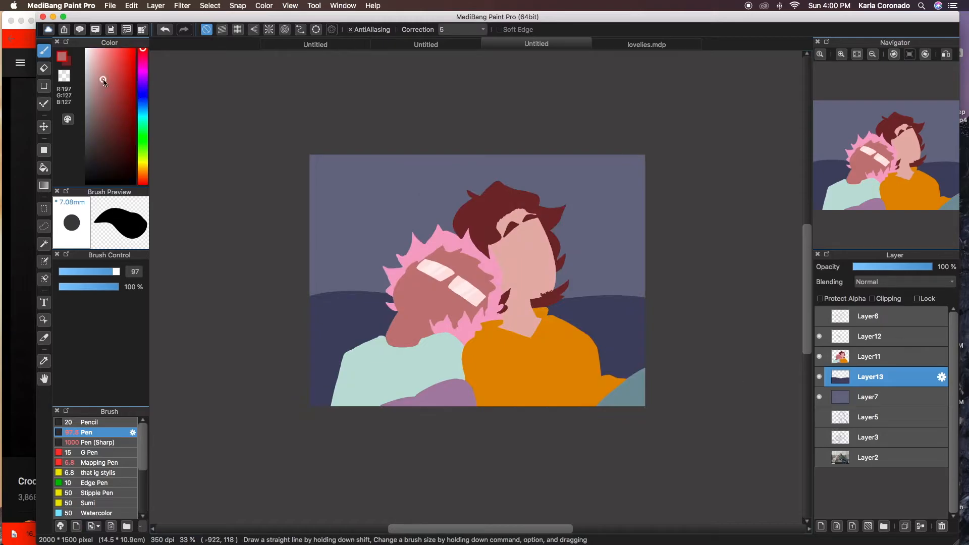
click(868, 356)
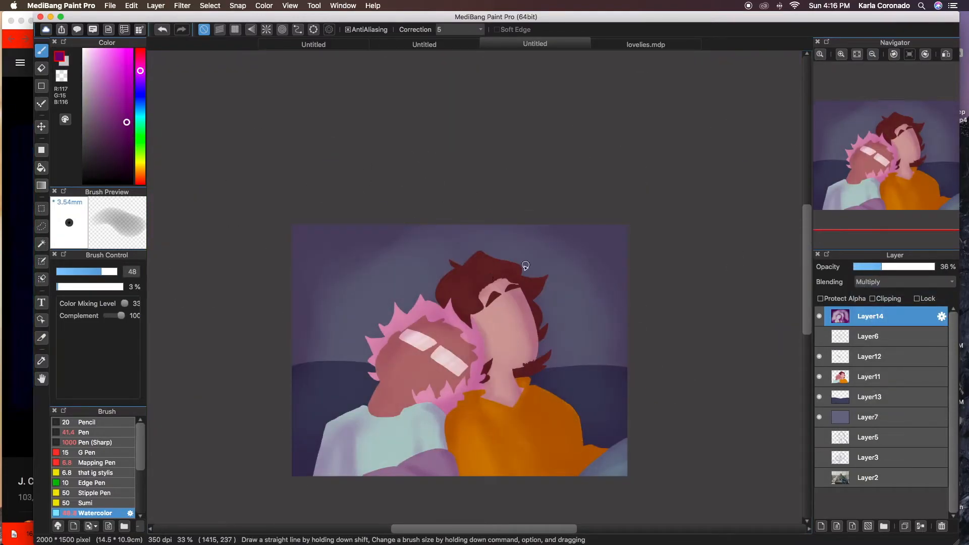
- Brush purple shading, check the reference sheet, and return to paint the mouth
drag(525, 266, 442, 420)
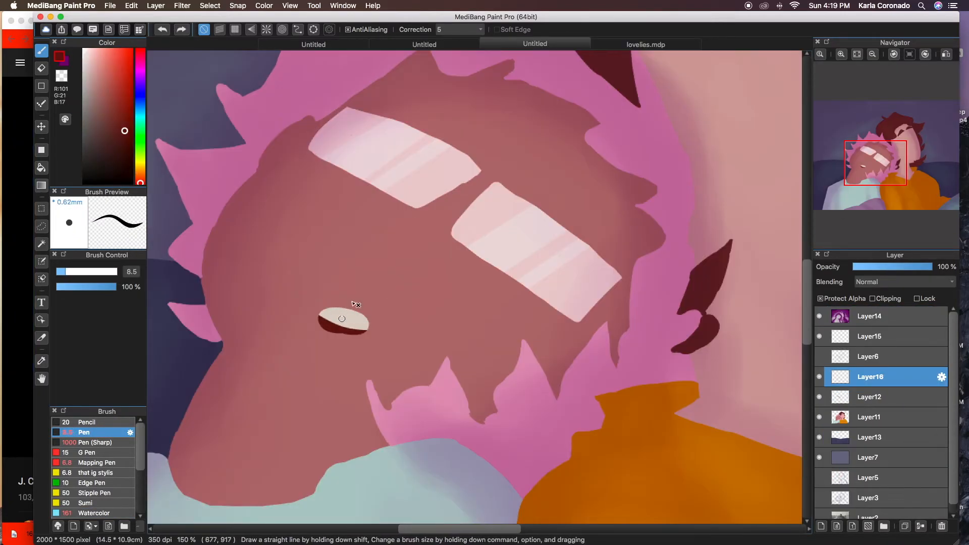
click(645, 44)
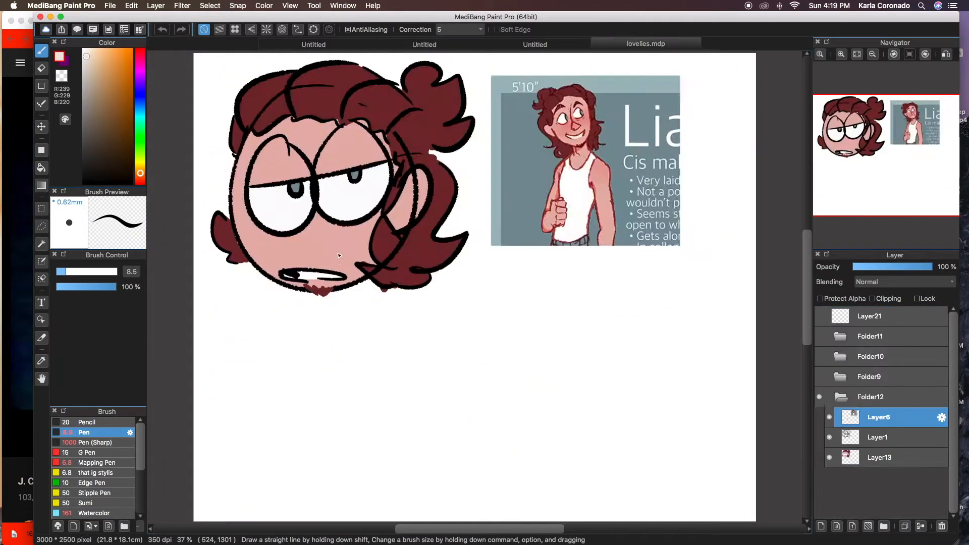
click(535, 43)
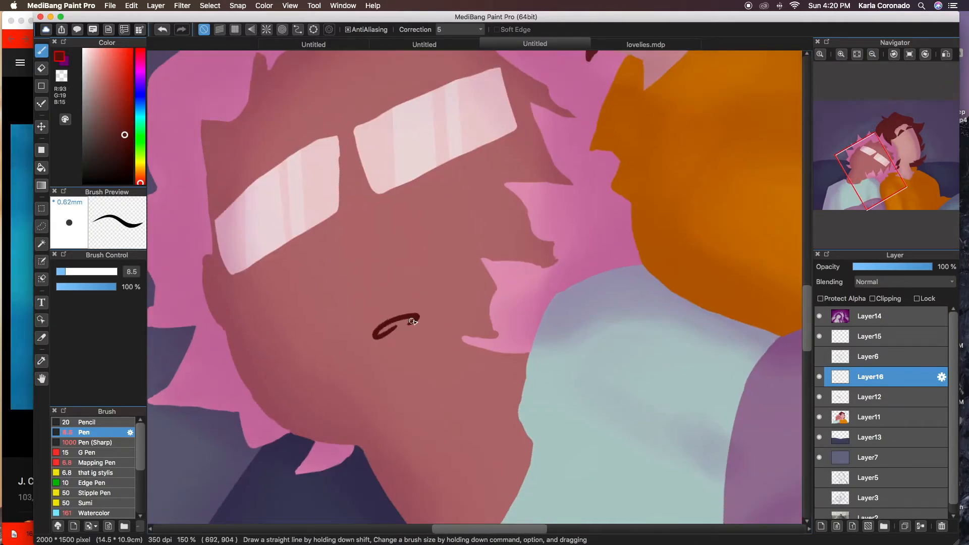